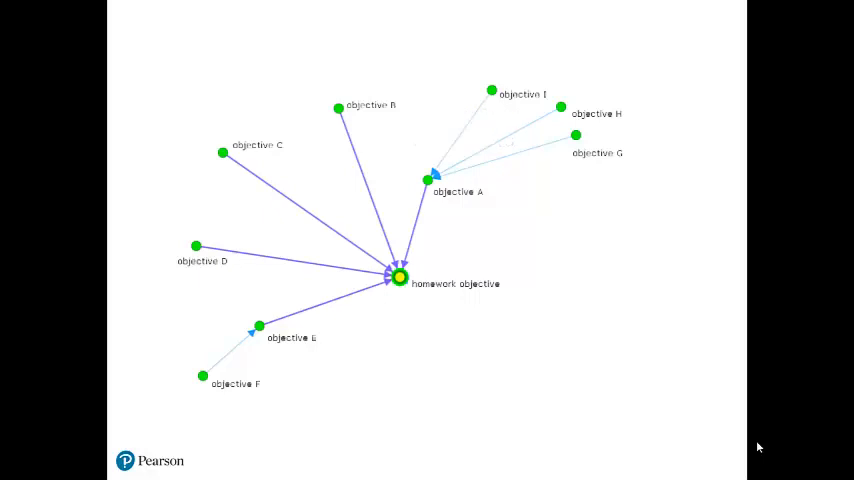
# Submit 16b²⁸ as the Skill Builder power-rule answer and reach the Return to Homework recommendation.
pyautogui.click(398, 277)
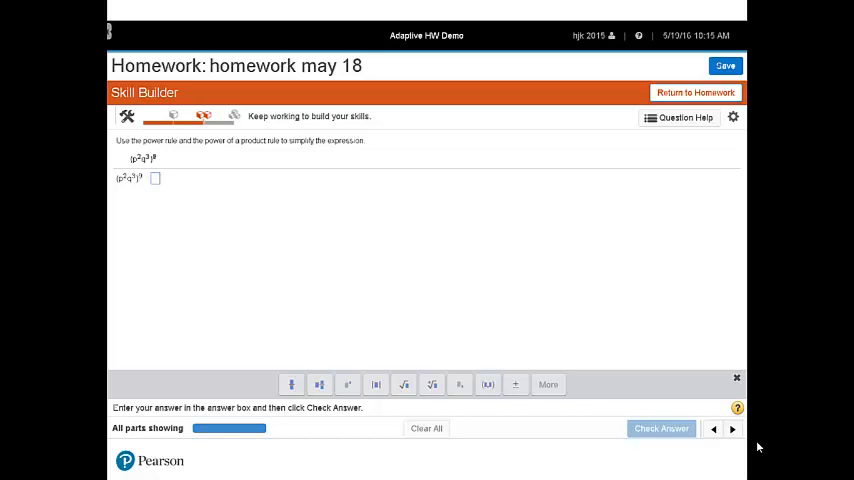
pyautogui.click(661, 428)
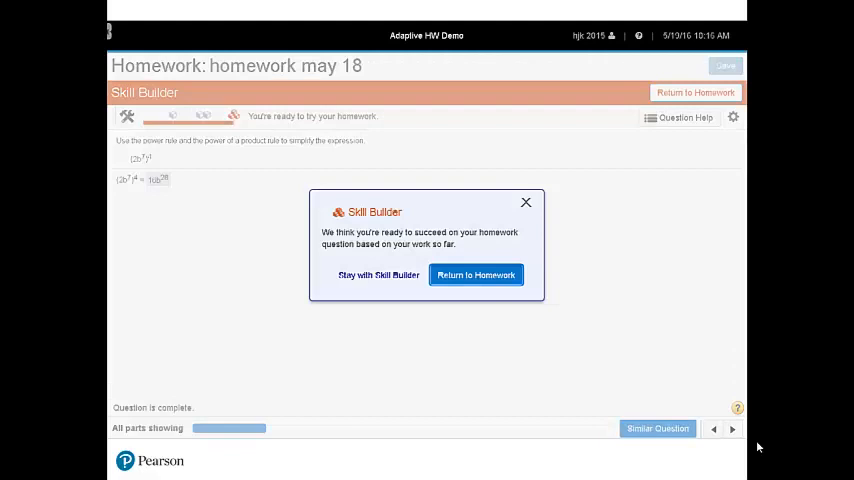